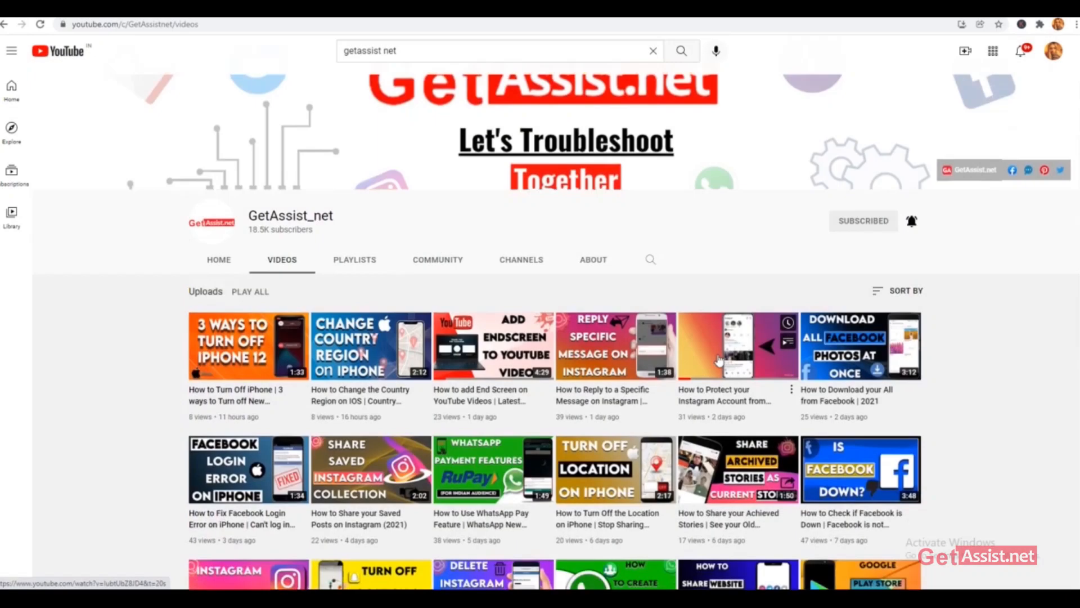
Scroll the phone home screen and launch the Discord app.
{"action": "scroll", "scroll_direction": "down", "scroll_amount": 3}
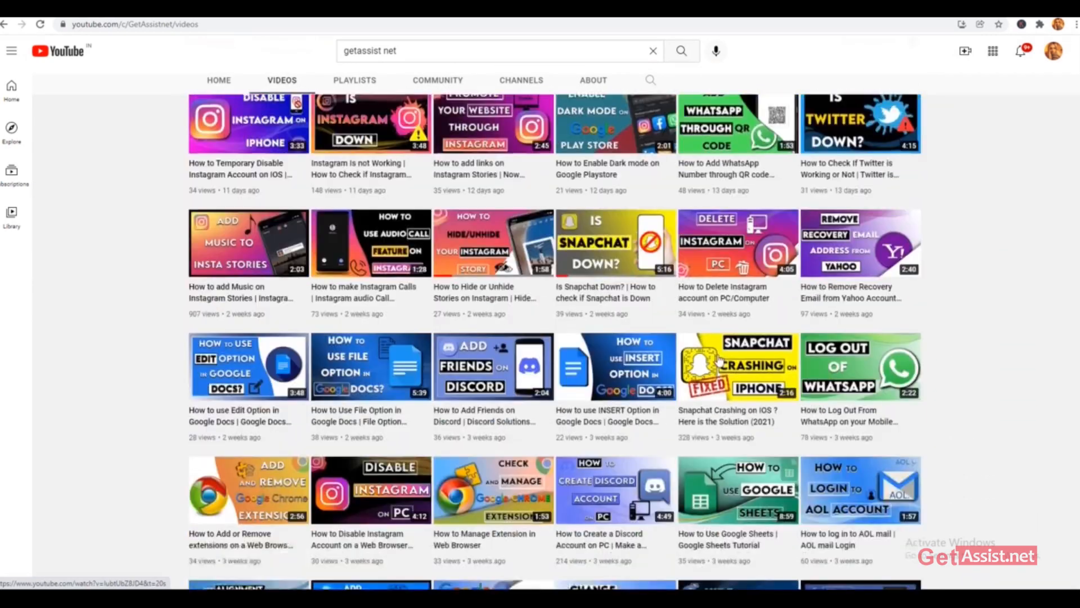
{"action": "scroll", "scroll_direction": "down", "scroll_amount": 3}
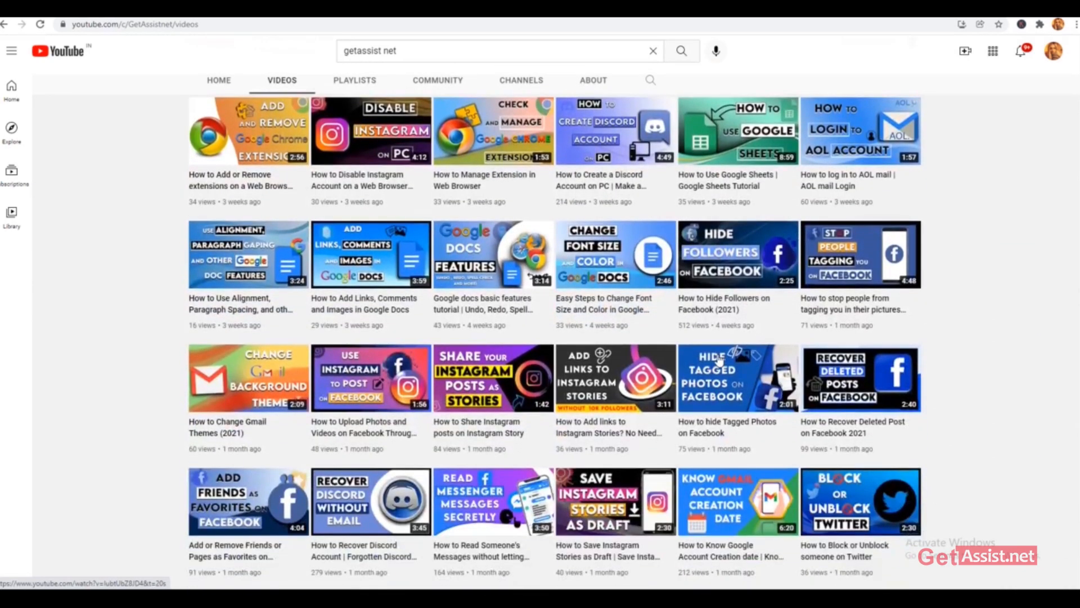
{"action": "scroll", "scroll_direction": "down", "scroll_amount": 3}
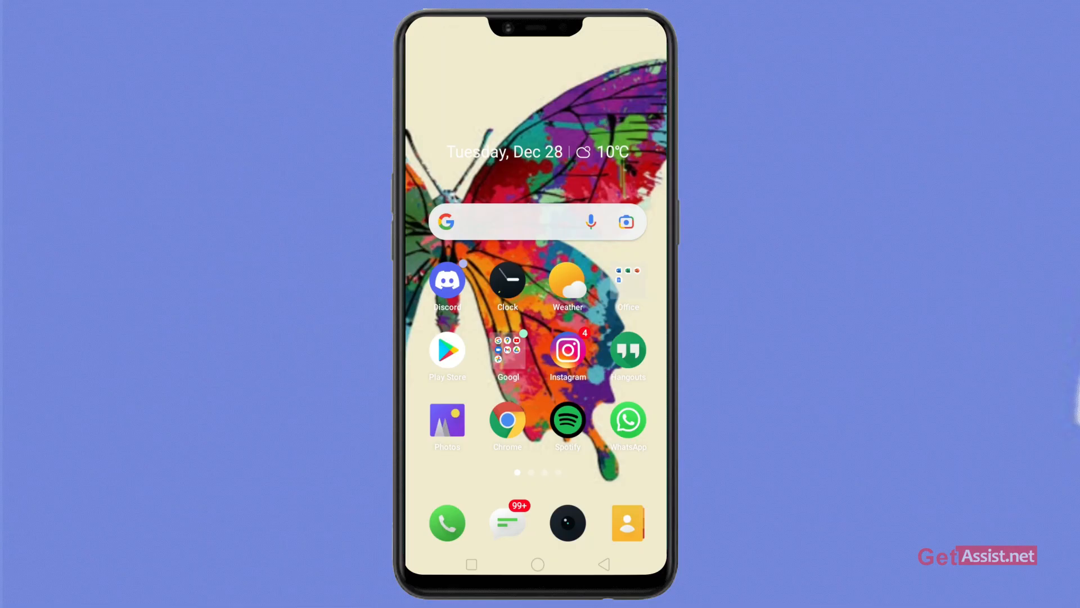
{"action": "left_click", "coordinate": [447, 282]}
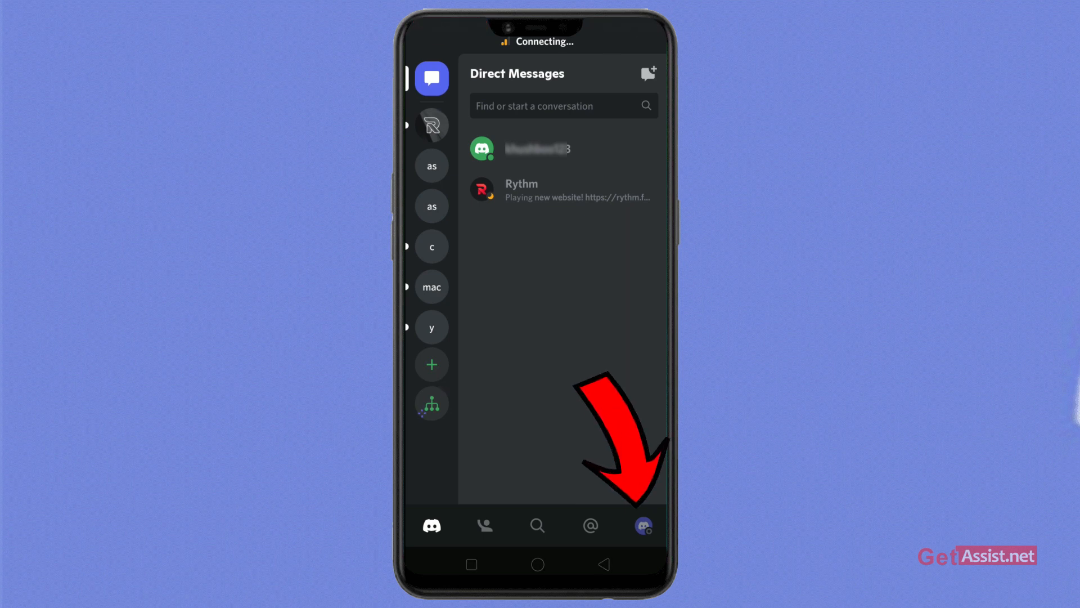
Open User Settings from the avatar and scroll through the settings list.
{"action": "left_click", "coordinate": [644, 525]}
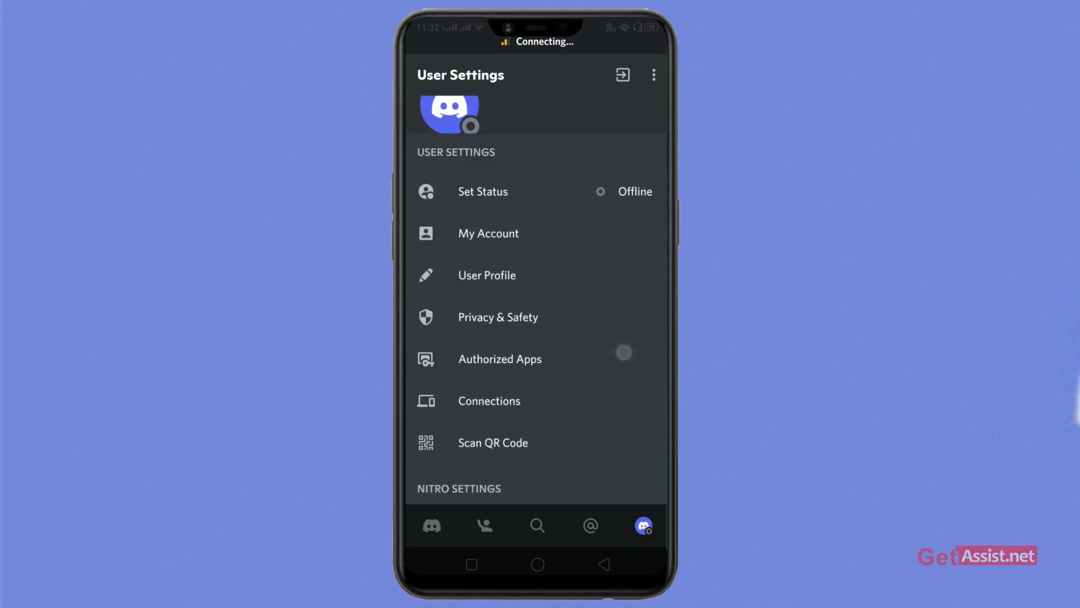
{"action": "scroll", "scroll_direction": "down", "scroll_amount": 3}
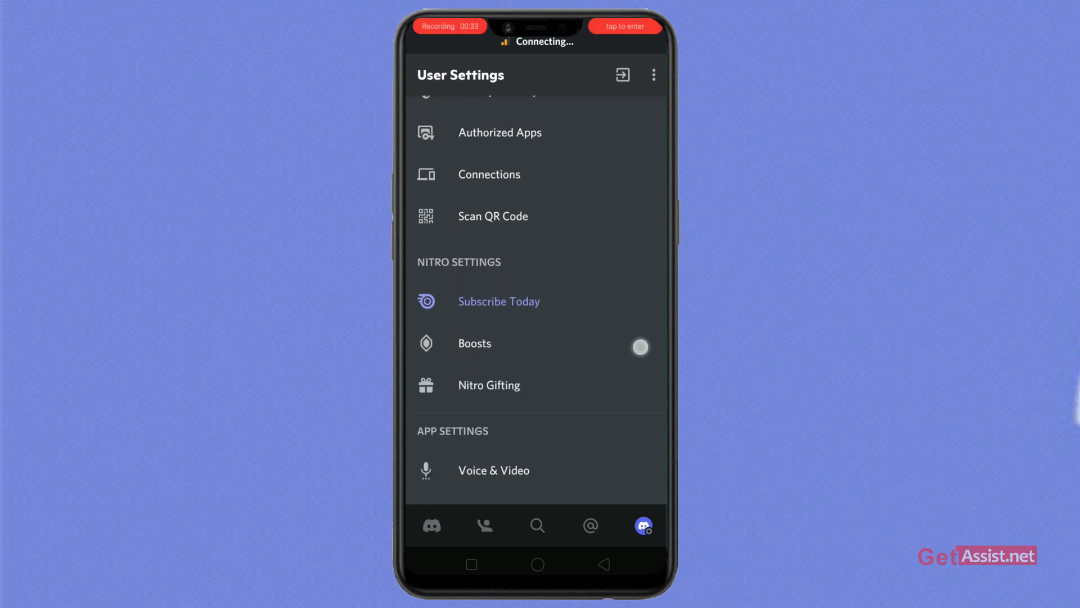
{"action": "scroll", "scroll_direction": "down", "scroll_amount": 3}
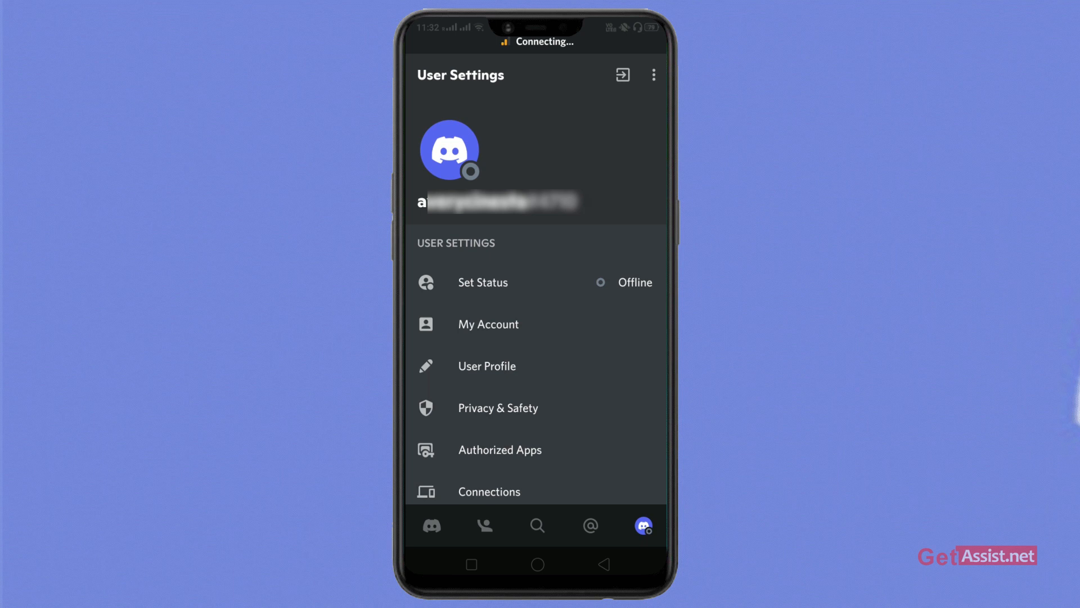
{"action": "left_click", "coordinate": [483, 282]}
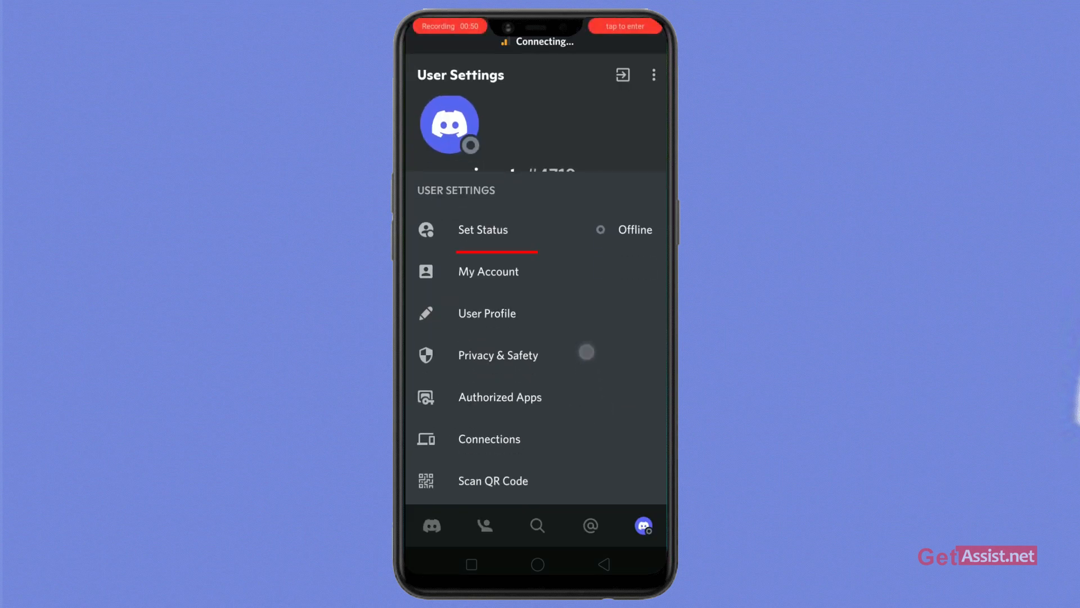
{"action": "left_click", "coordinate": [488, 271]}
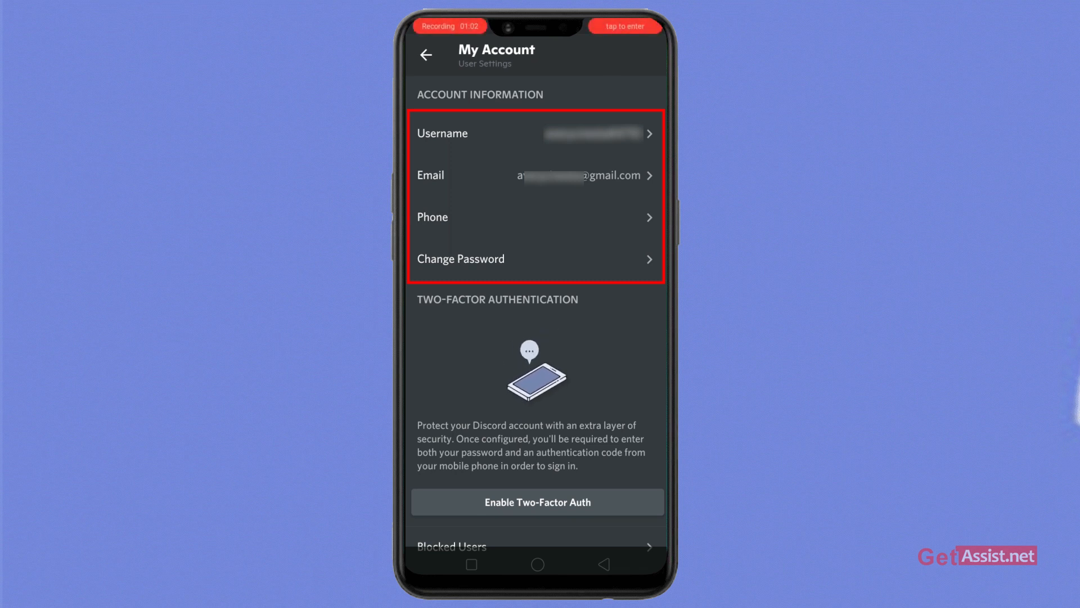
{"action": "scroll", "scroll_direction": "down", "scroll_amount": 3}
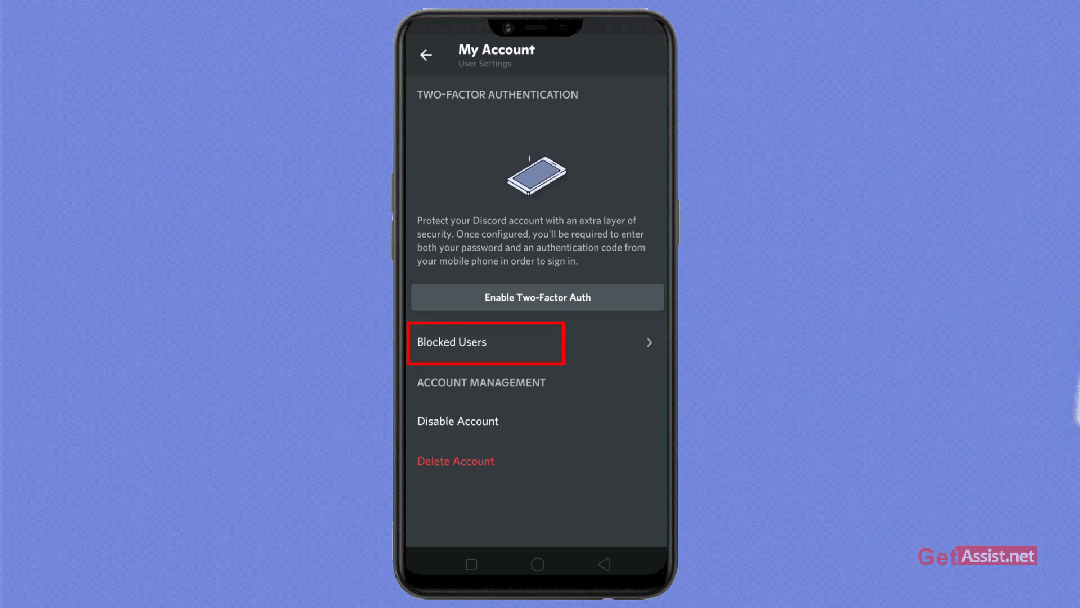
{"action": "left_click", "coordinate": [486, 341]}
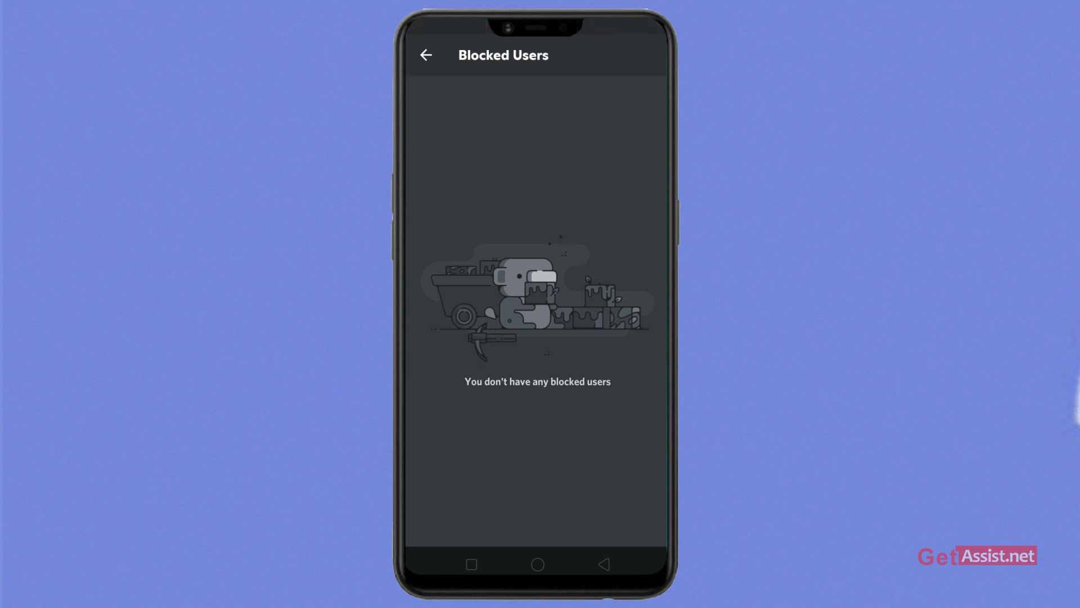
{"action": "left_click", "coordinate": [425, 54]}
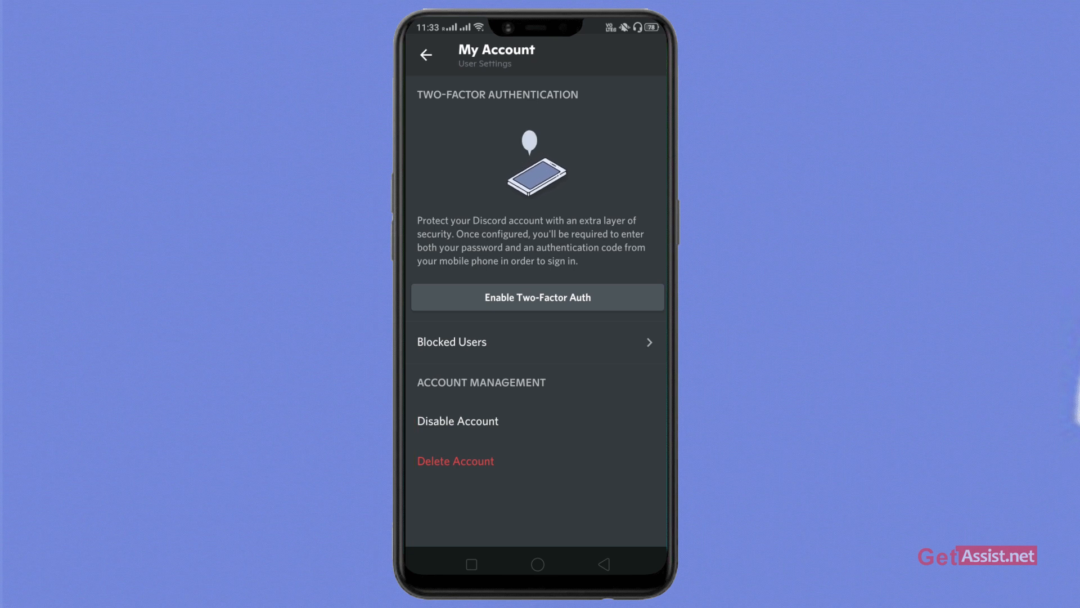
{"action": "left_click", "coordinate": [426, 55]}
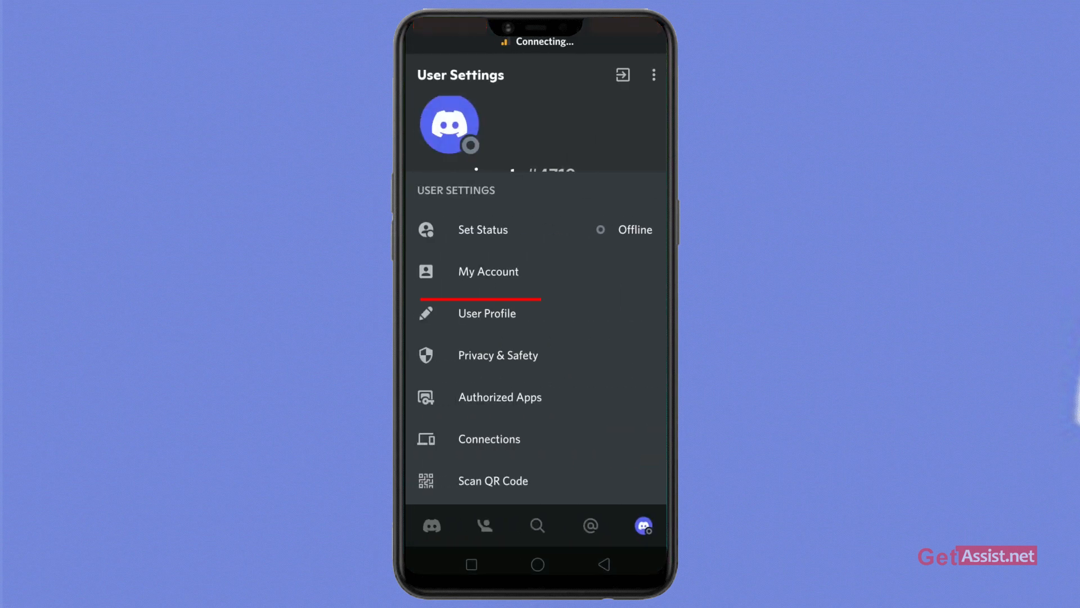
{"action": "left_click", "coordinate": [486, 313]}
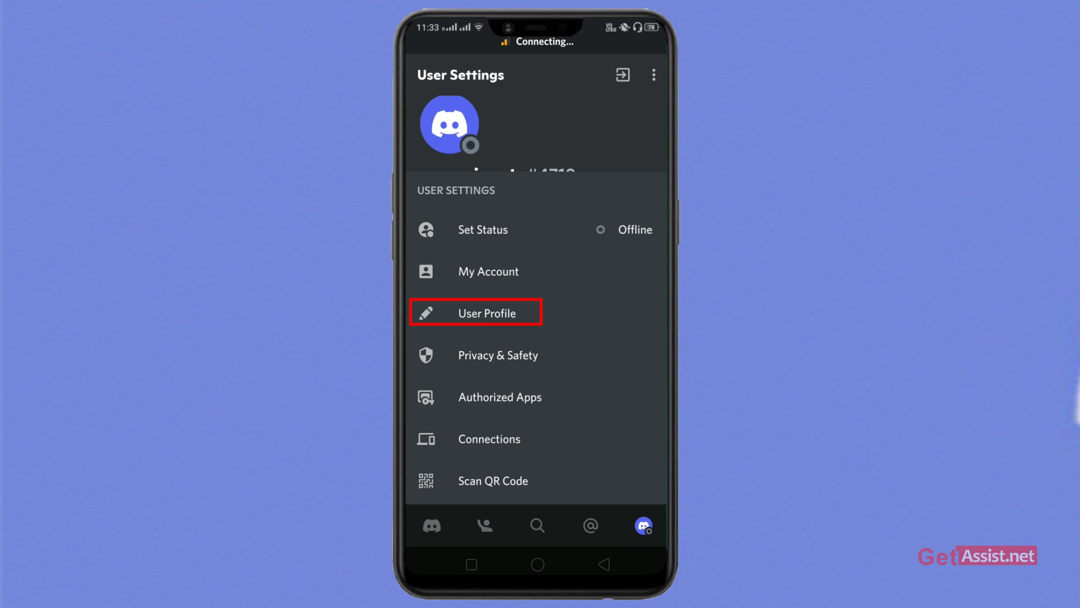
{"action": "left_click", "coordinate": [475, 313]}
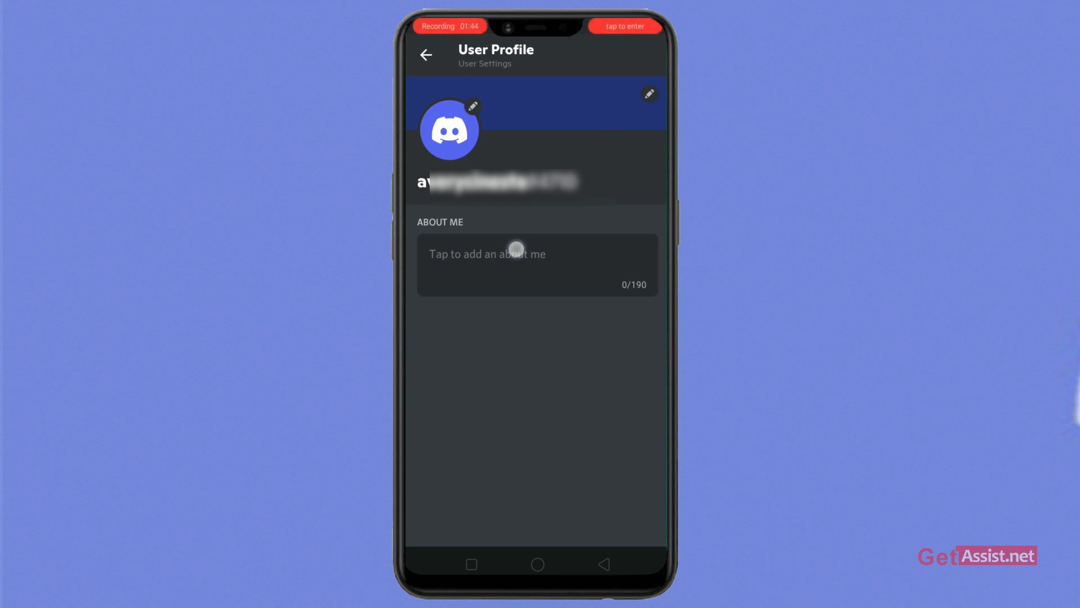
{"action": "left_click", "coordinate": [515, 248]}
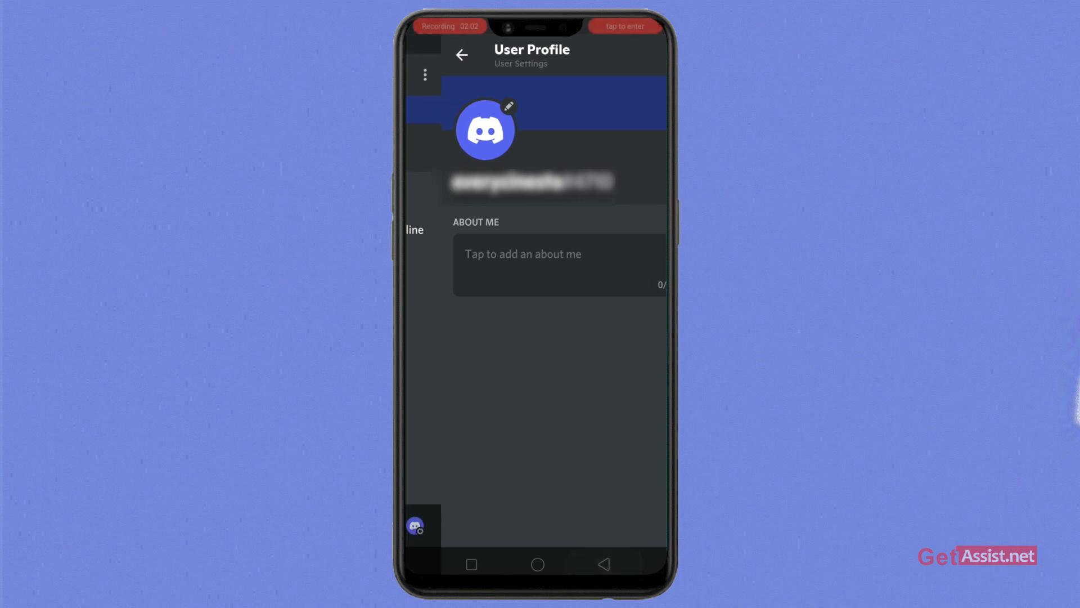
{"action": "left_click", "coordinate": [462, 55]}
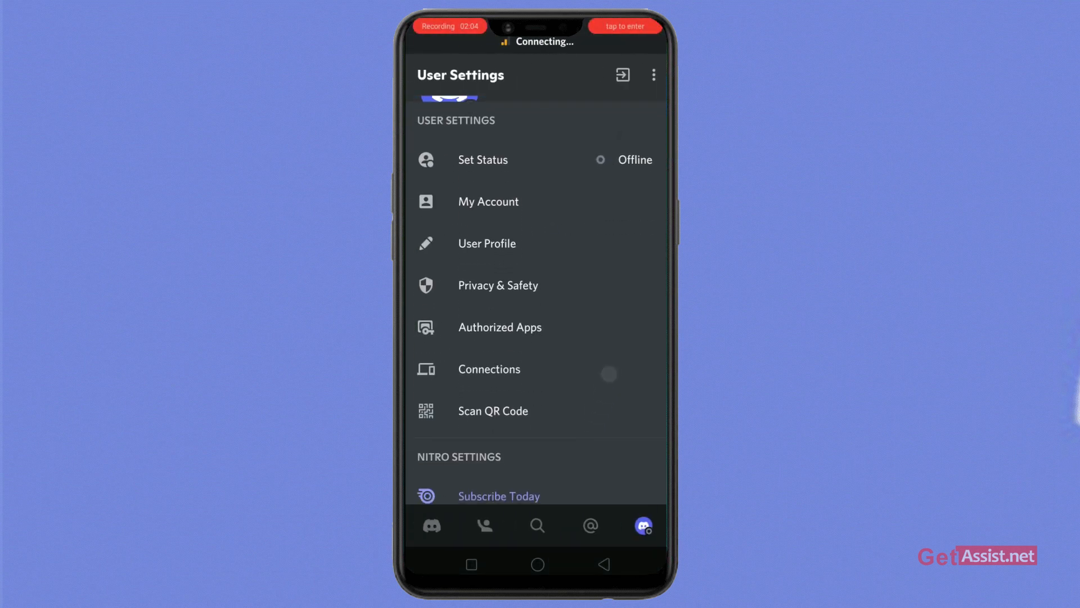
{"action": "left_click", "coordinate": [497, 285]}
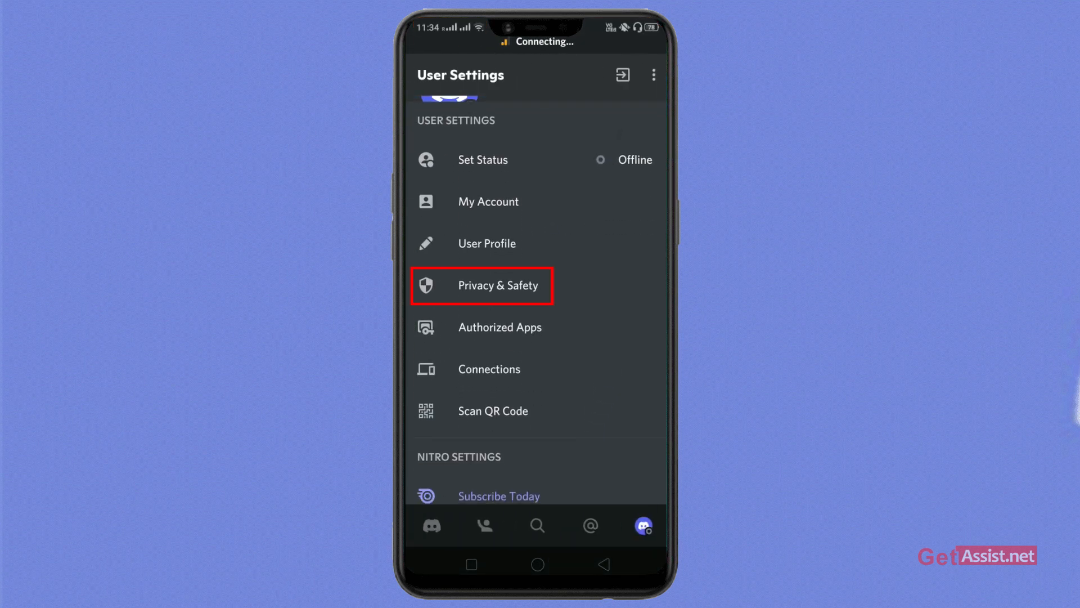
{"action": "left_click", "coordinate": [502, 286]}
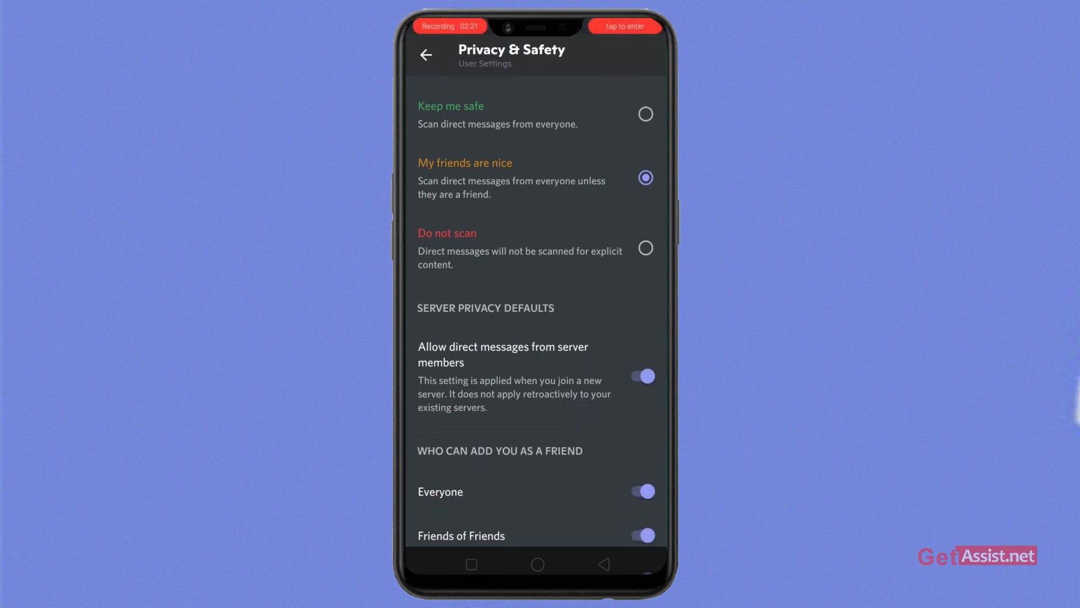
{"action": "scroll", "scroll_direction": "down", "scroll_amount": 3}
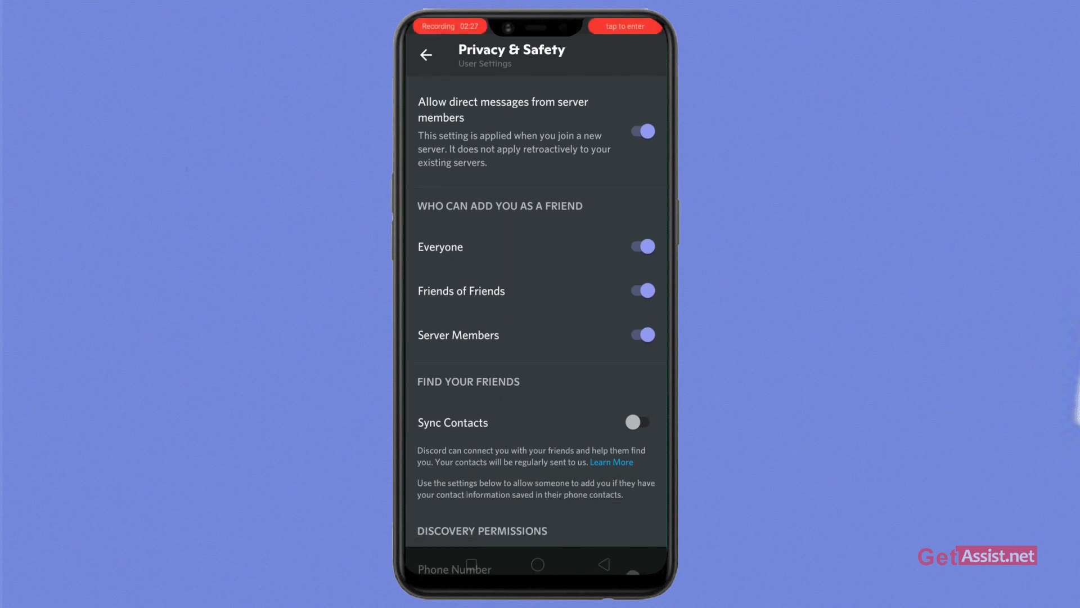
{"action": "scroll", "scroll_direction": "down", "scroll_amount": 3}
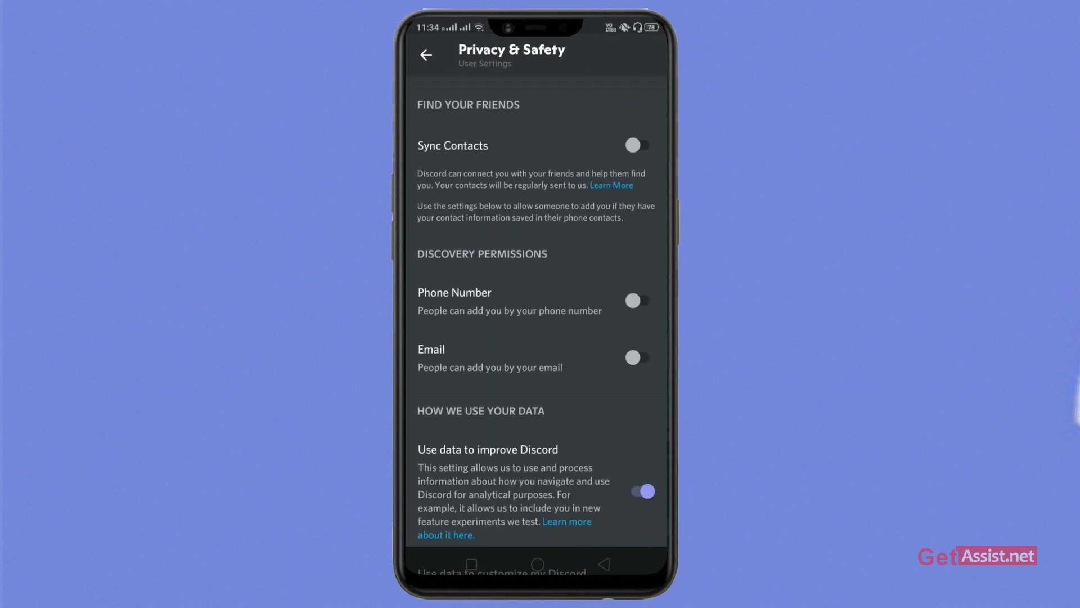
{"action": "scroll", "scroll_direction": "down", "scroll_amount": 3}
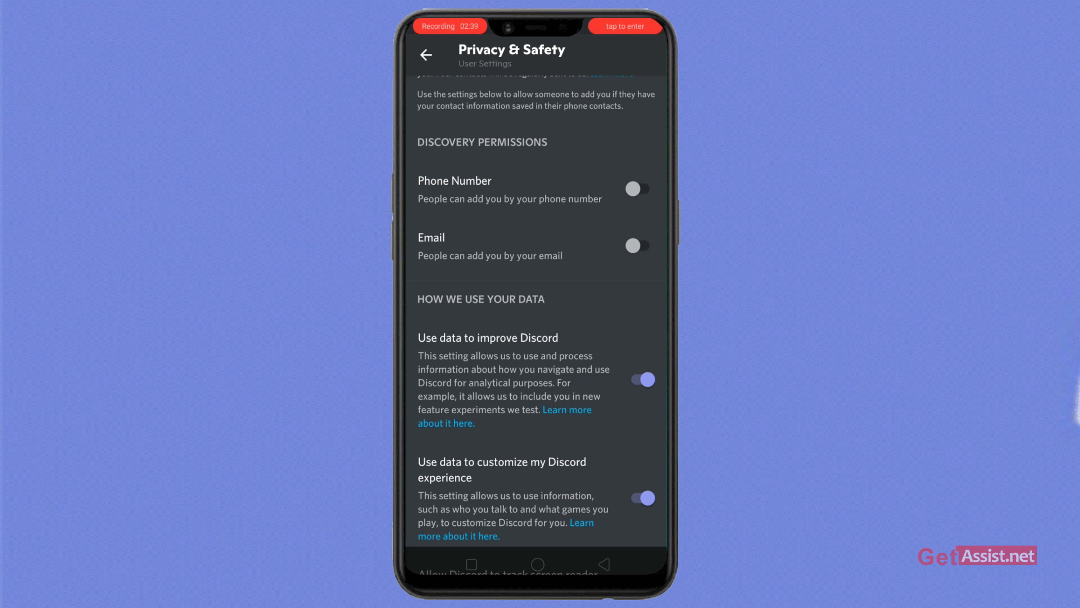
{"action": "scroll", "scroll_direction": "down", "scroll_amount": 3}
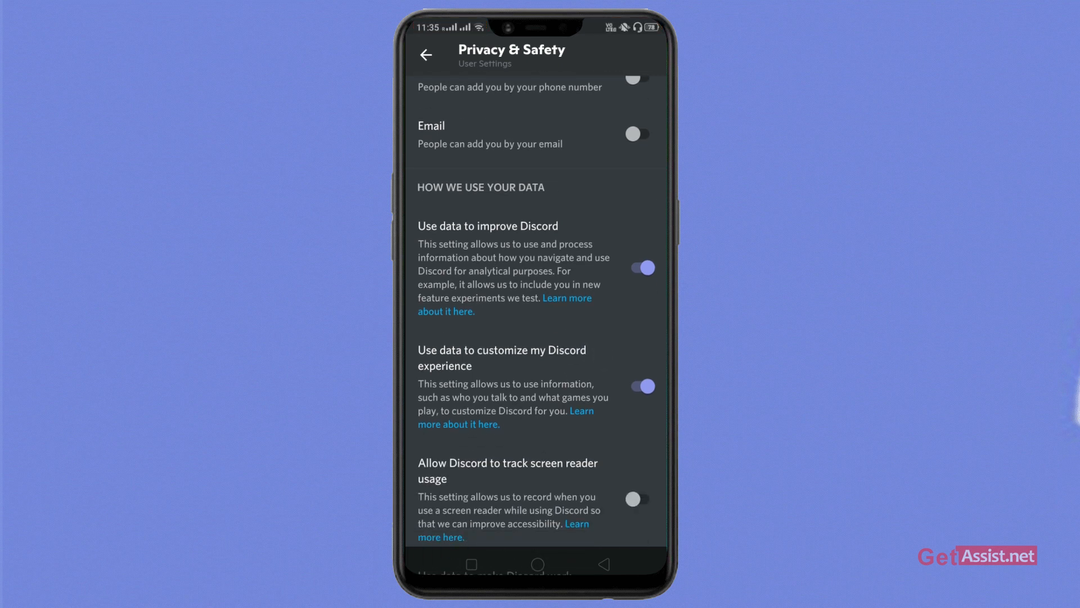
{"action": "scroll", "scroll_direction": "down", "scroll_amount": 3}
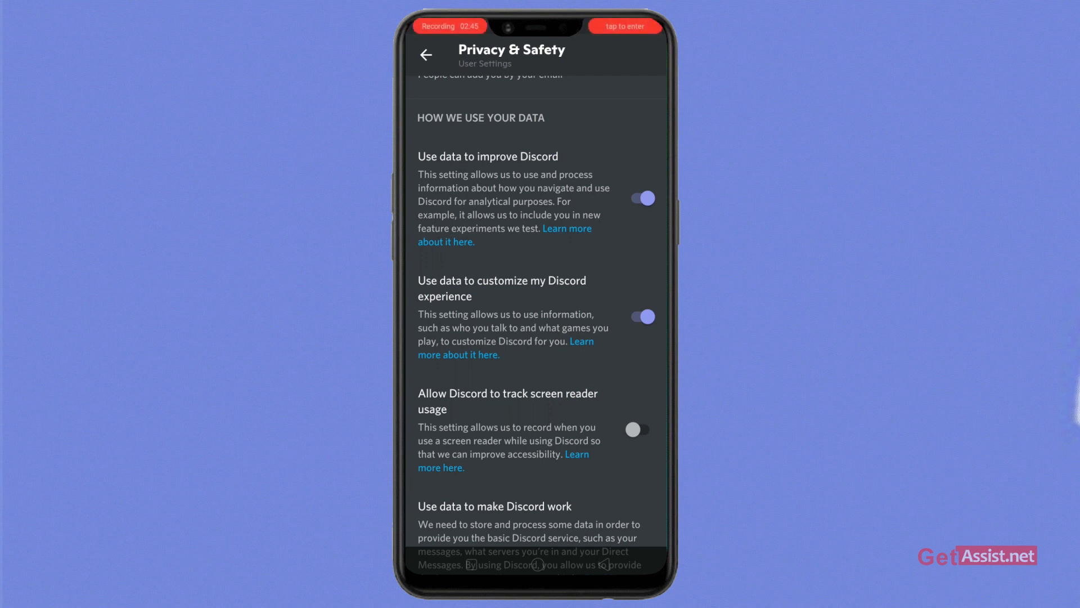
{"action": "scroll", "scroll_direction": "down", "scroll_amount": 3}
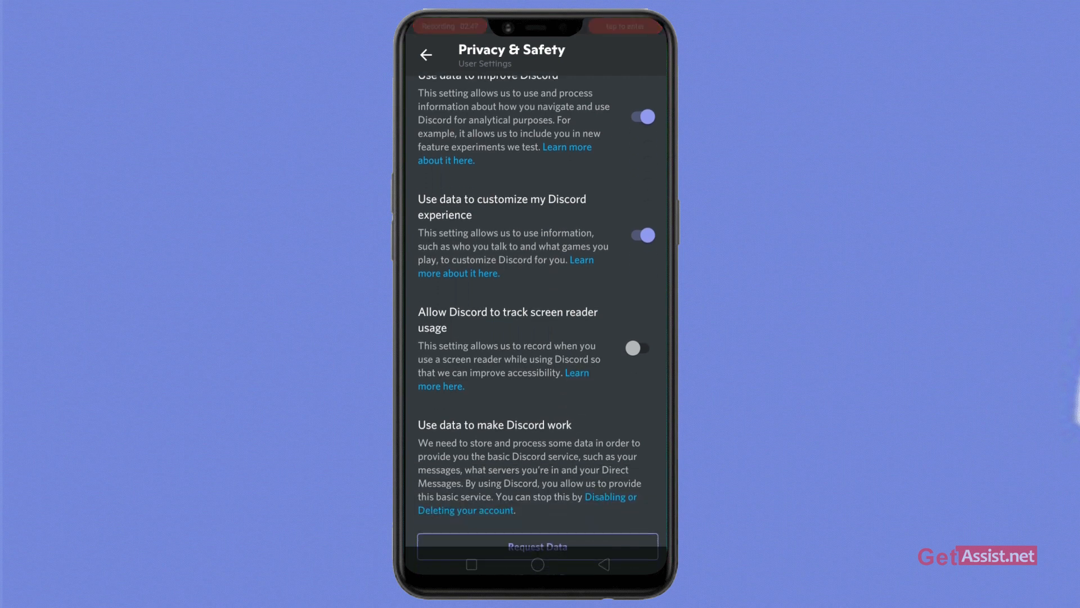
{"action": "scroll", "scroll_direction": "down", "scroll_amount": 3}
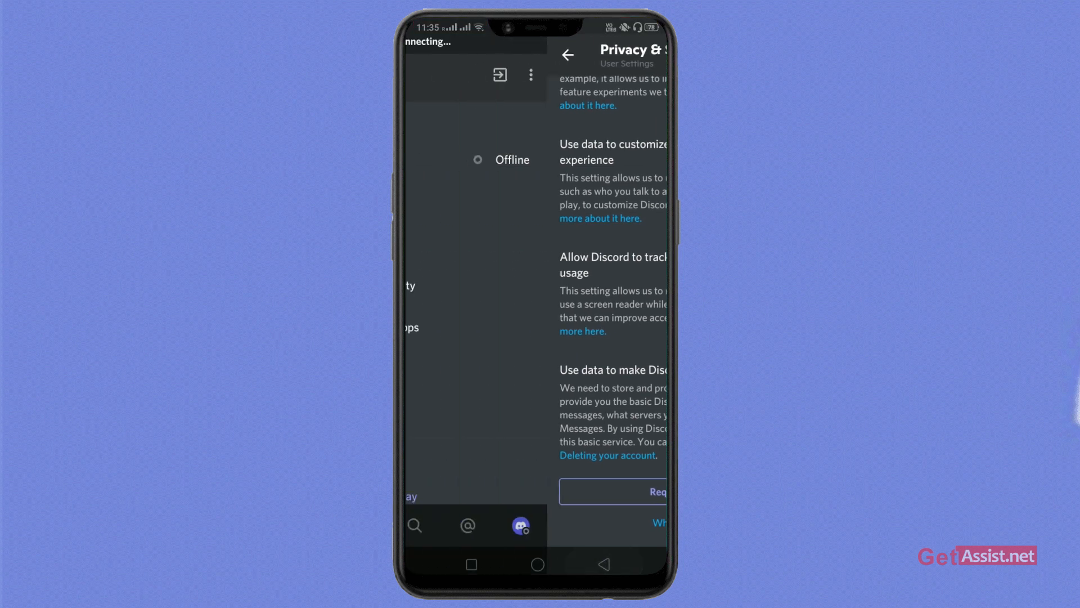
{"action": "left_click", "coordinate": [567, 56]}
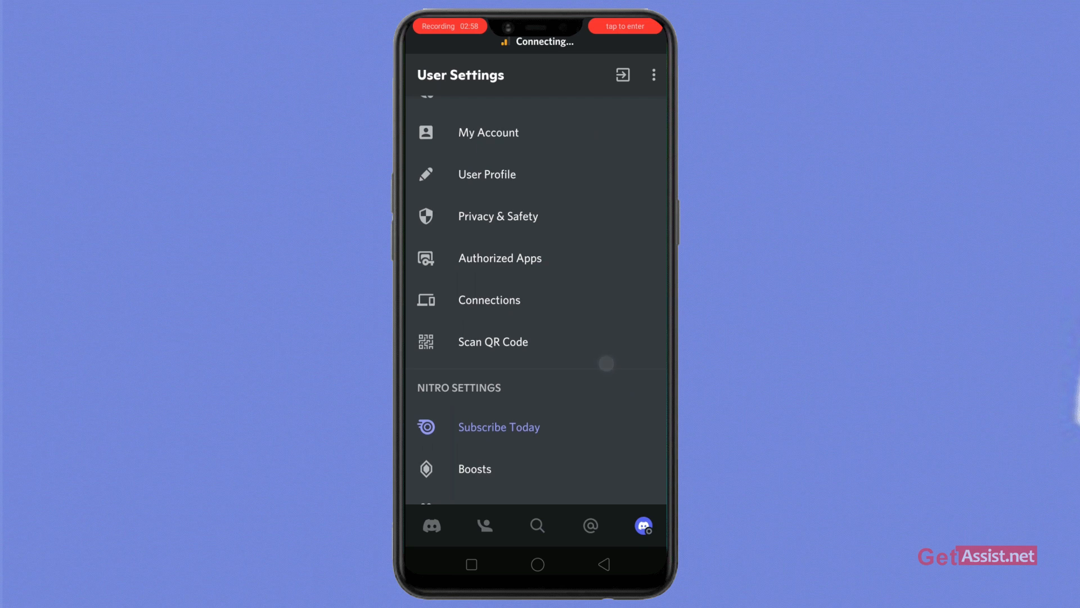
{"action": "left_click", "coordinate": [499, 259]}
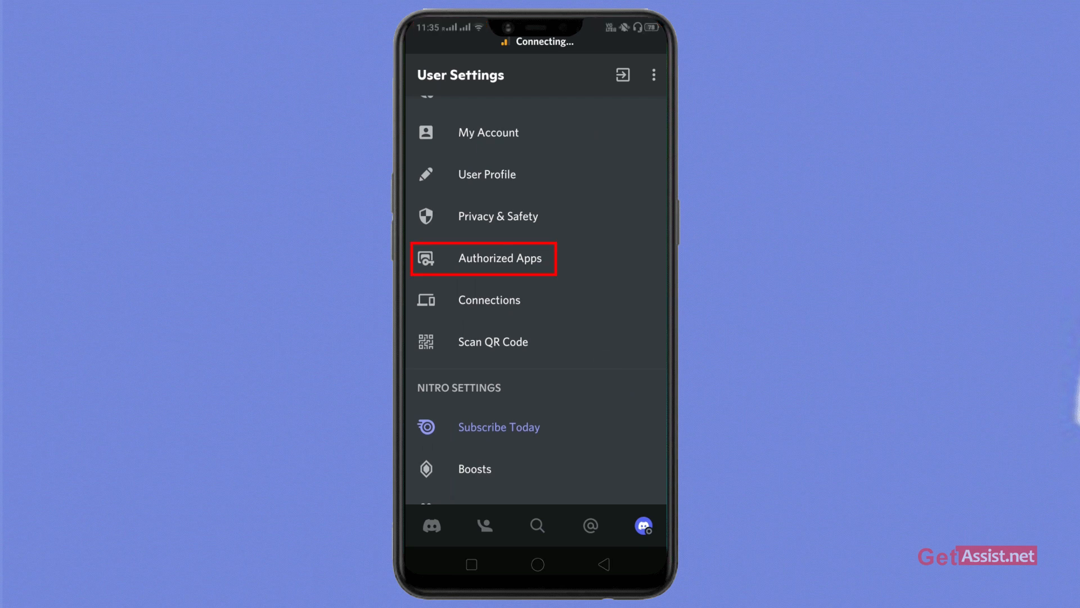
{"action": "left_click", "coordinate": [482, 258]}
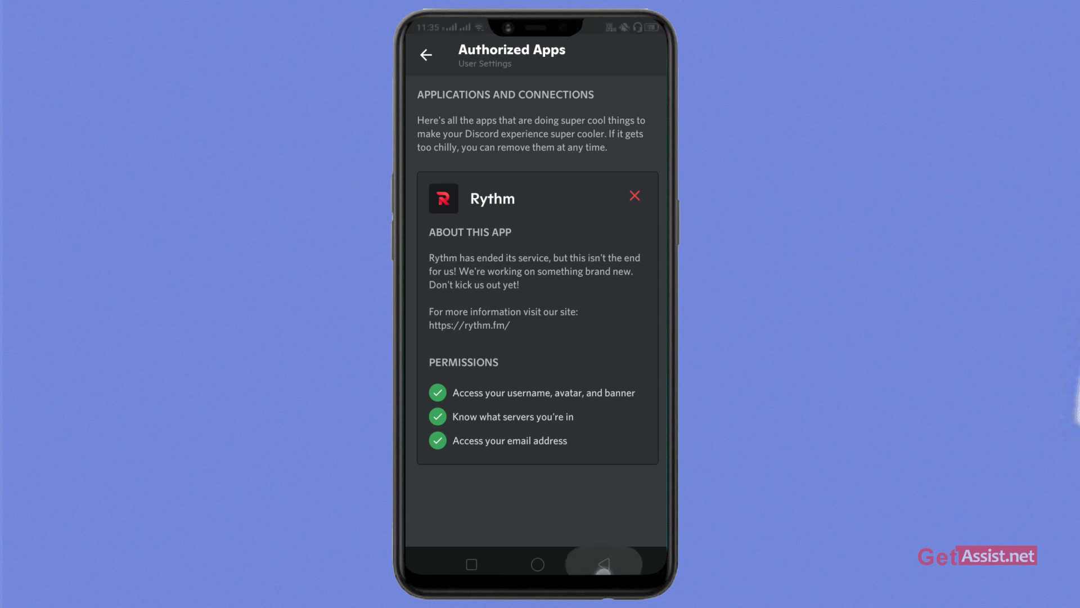
{"action": "left_click", "coordinate": [426, 55]}
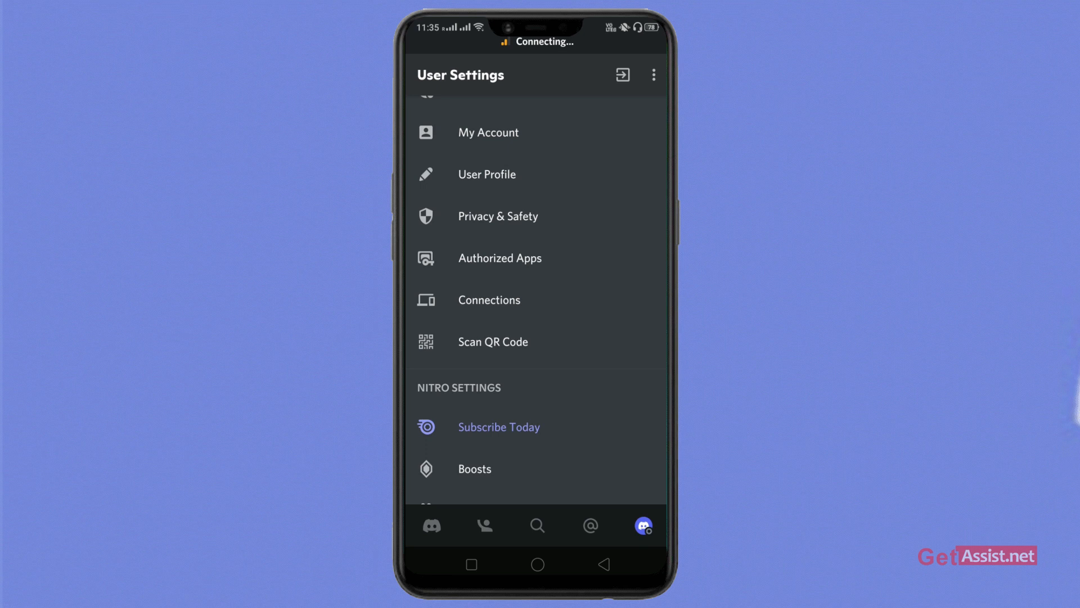
{"action": "left_click", "coordinate": [489, 300]}
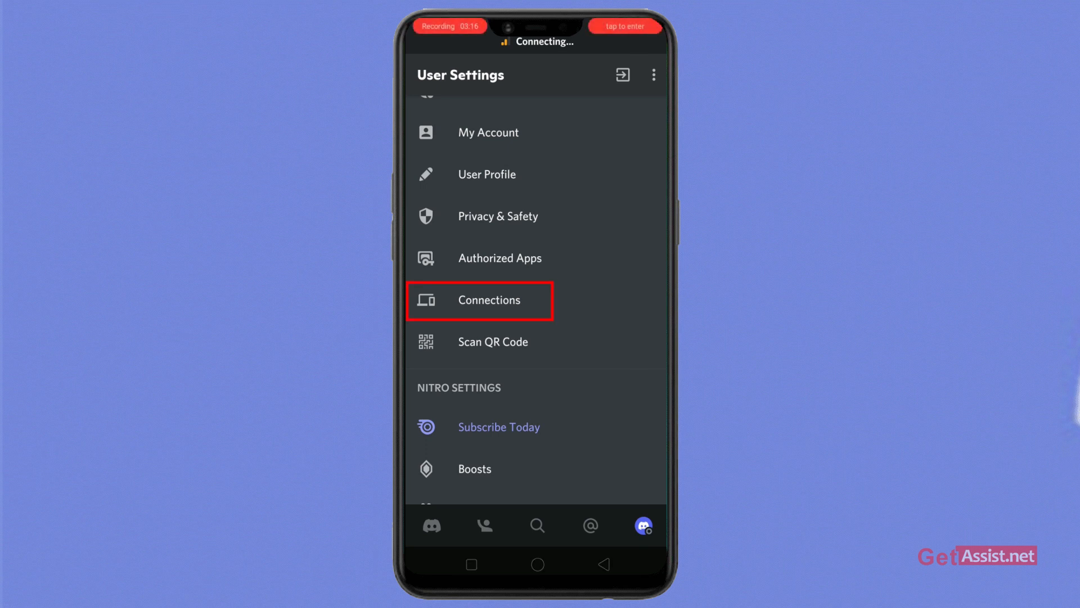
{"action": "left_click", "coordinate": [488, 300]}
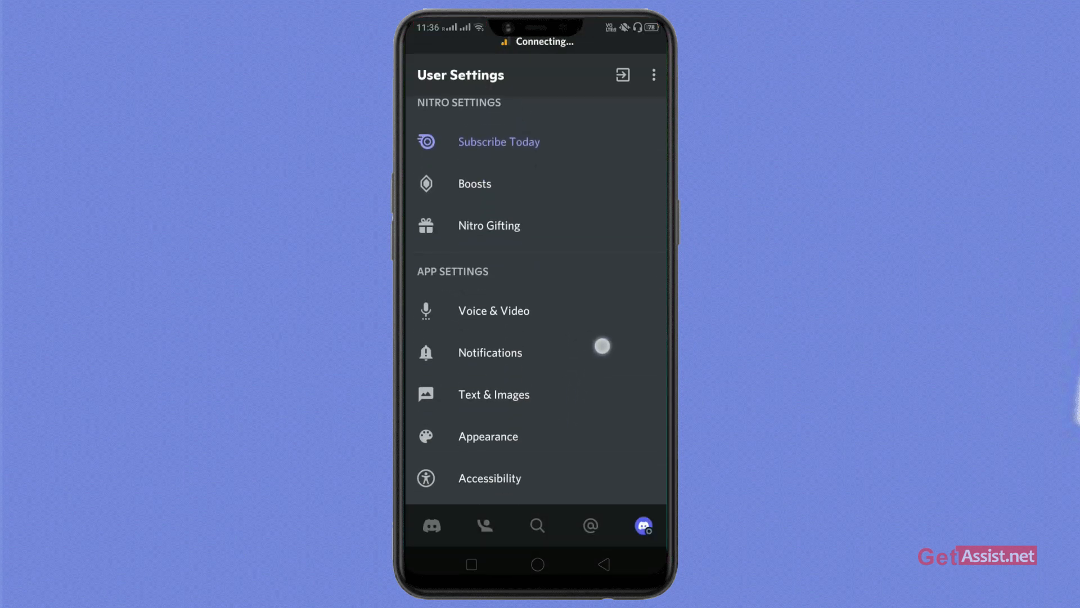
{"action": "scroll", "scroll_direction": "down", "scroll_amount": 3}
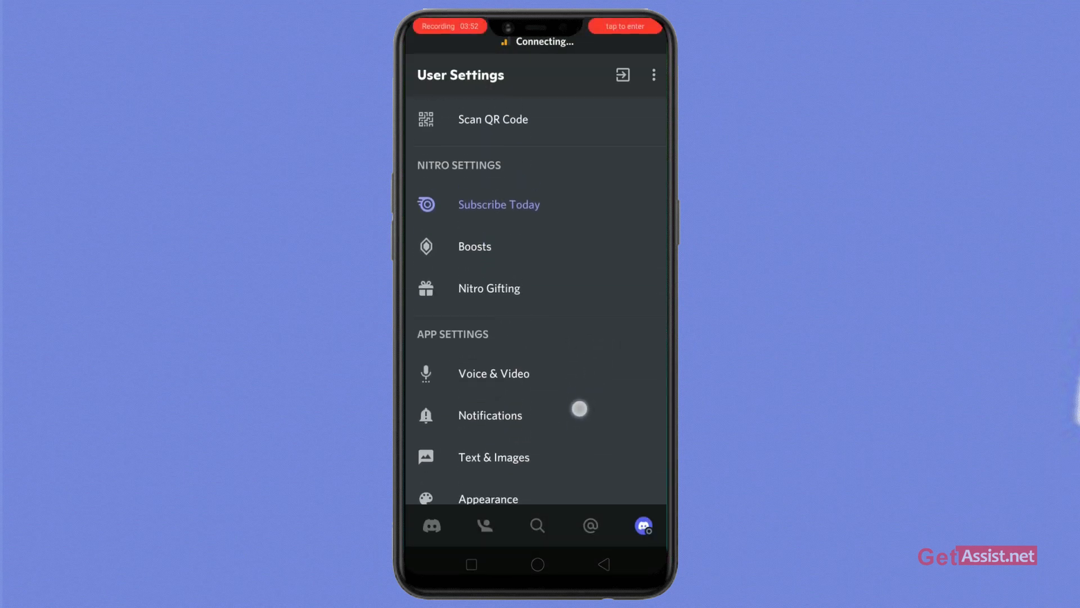